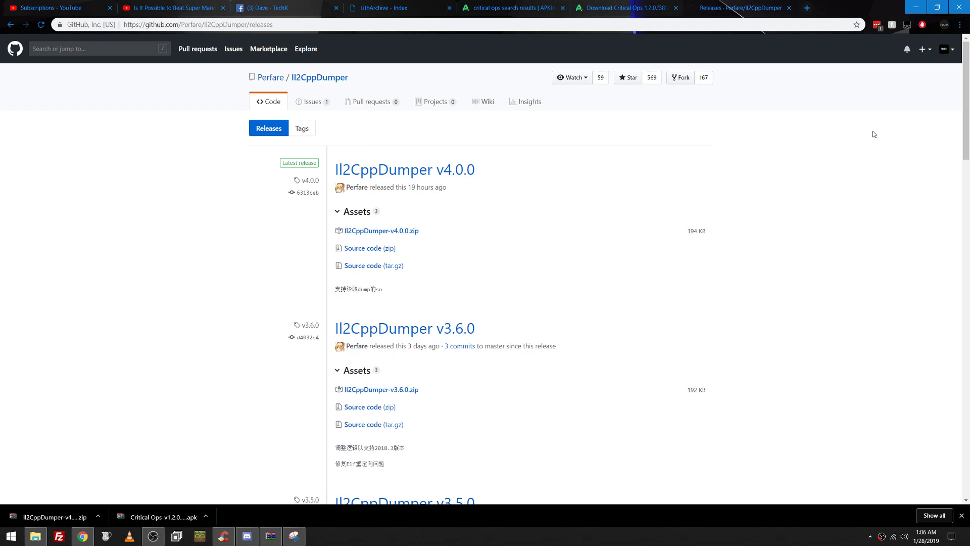
mouse_move(393, 295)
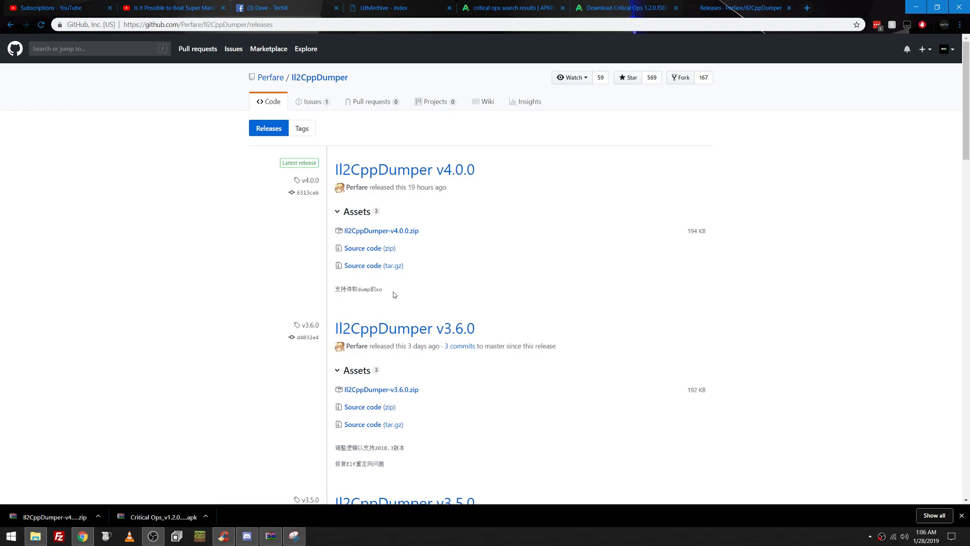
Select and deselect the Chinese description under the Il2CppDumper v4.0.0 release.
double_click(358, 289)
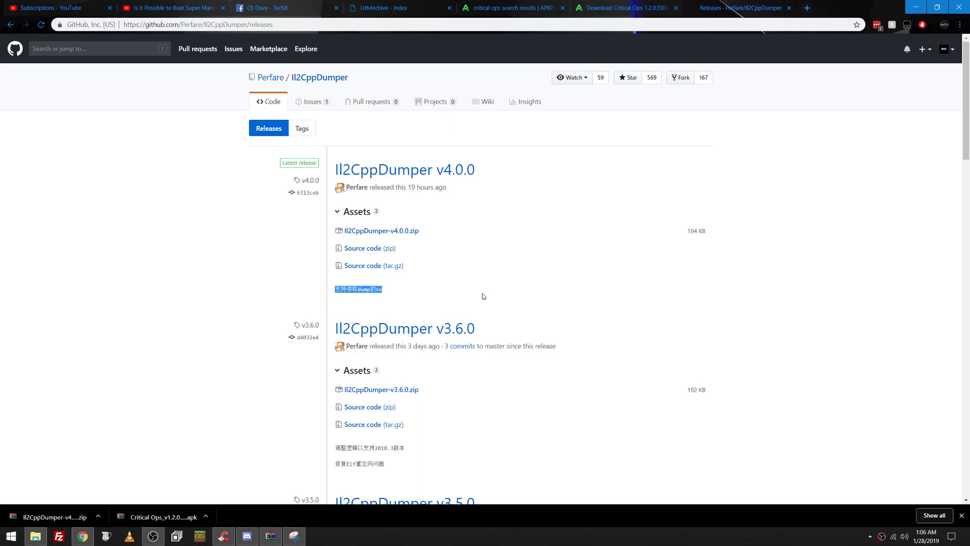
click(483, 296)
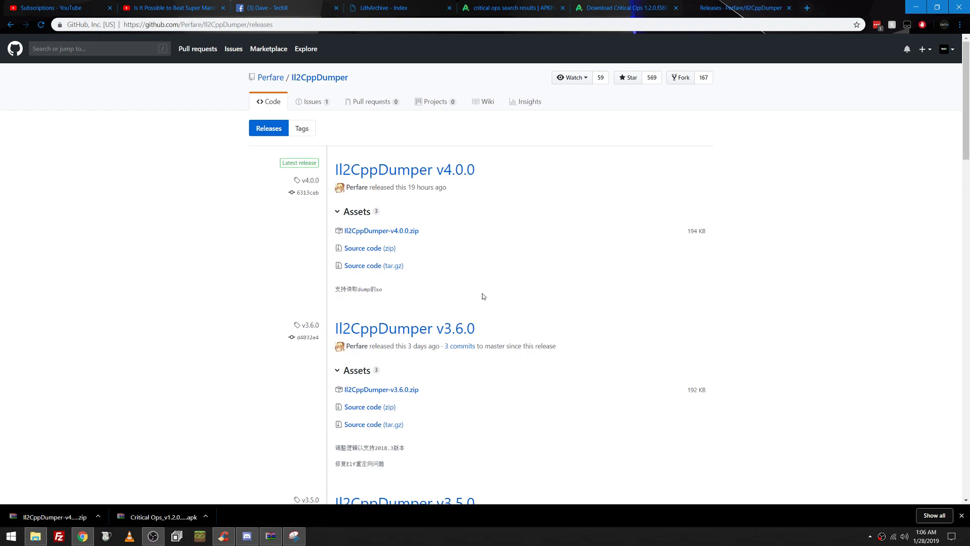
mouse_move(486, 294)
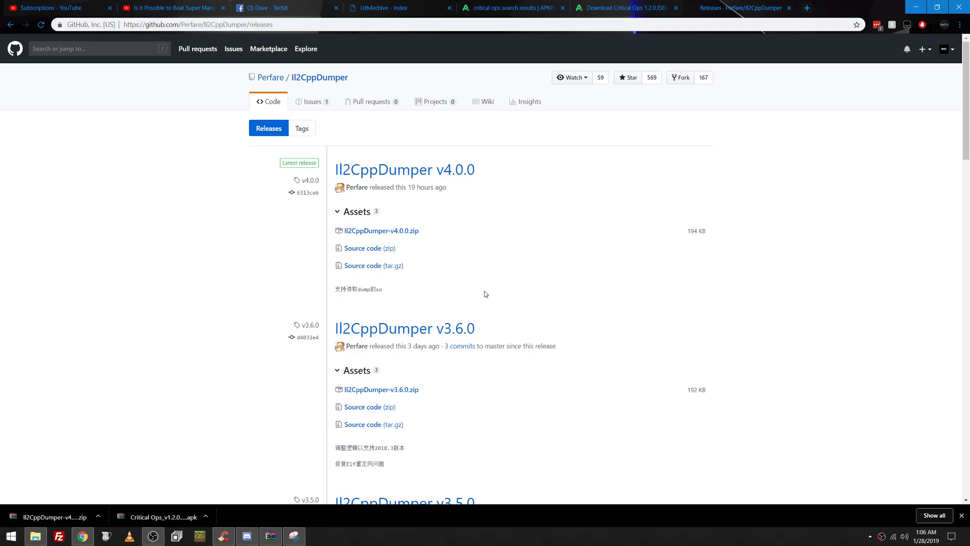
mouse_move(498, 282)
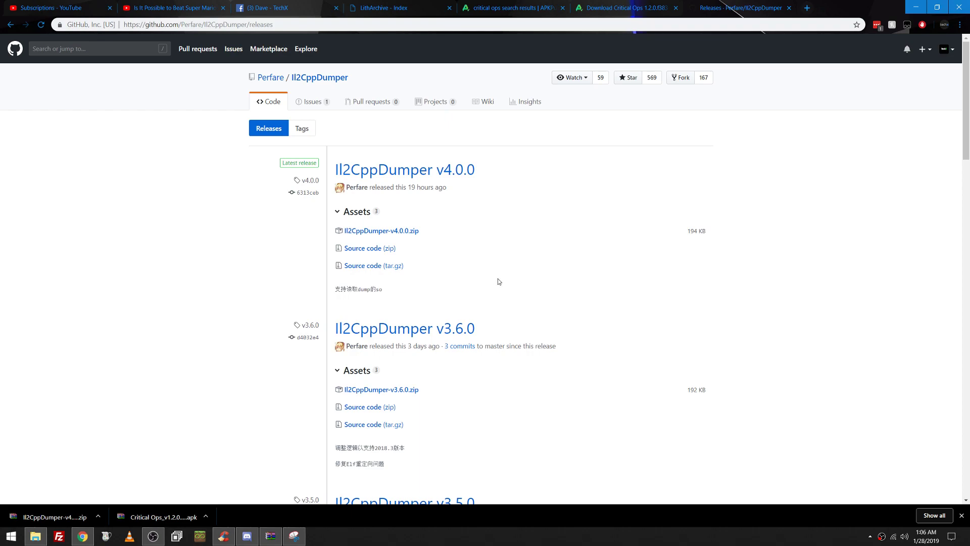
mouse_move(477, 297)
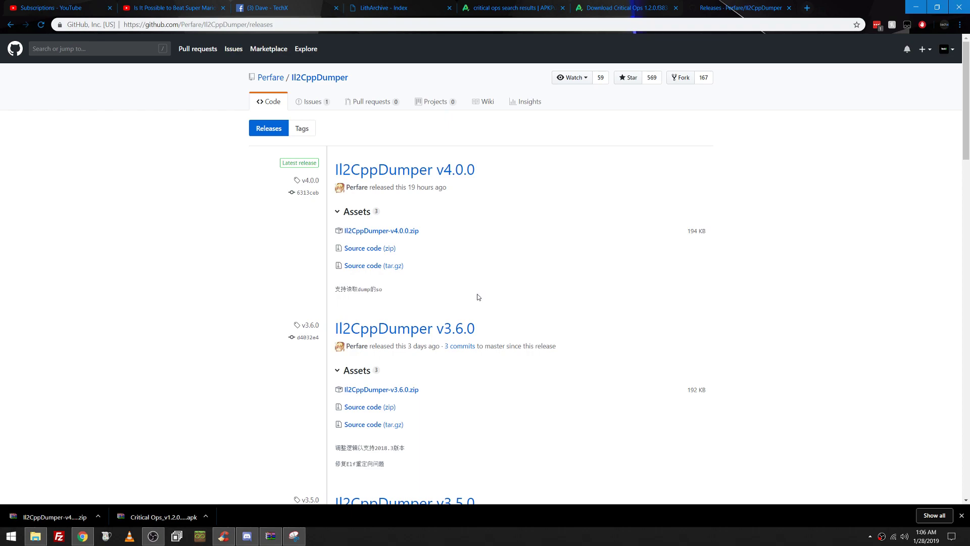
mouse_move(352, 289)
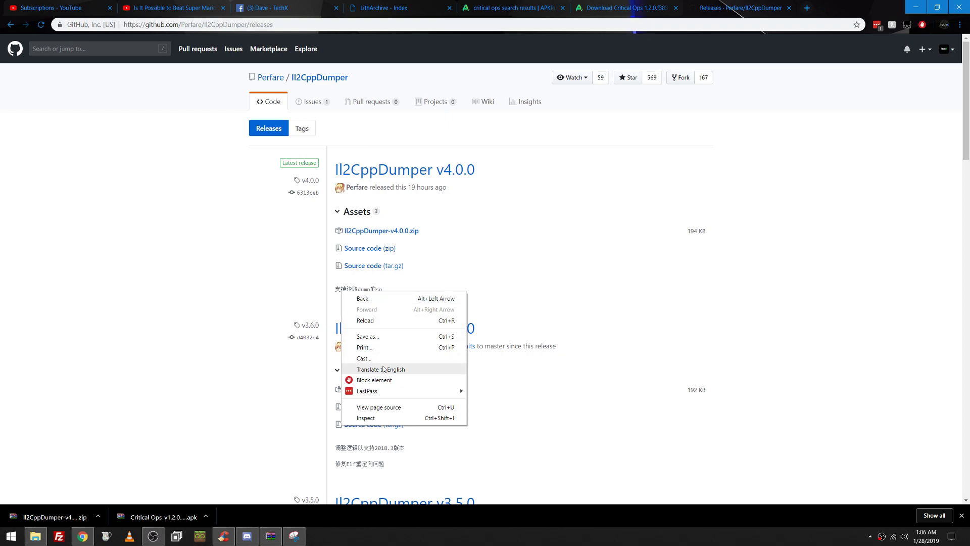
Translate the Il2CppDumper releases page to English and dismiss the Translating notice.
click(381, 368)
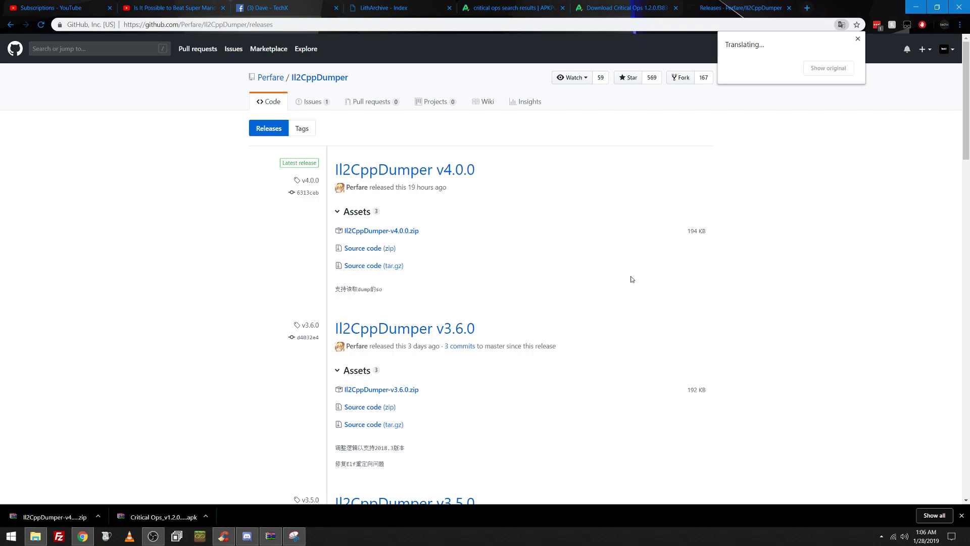
mouse_move(707, 181)
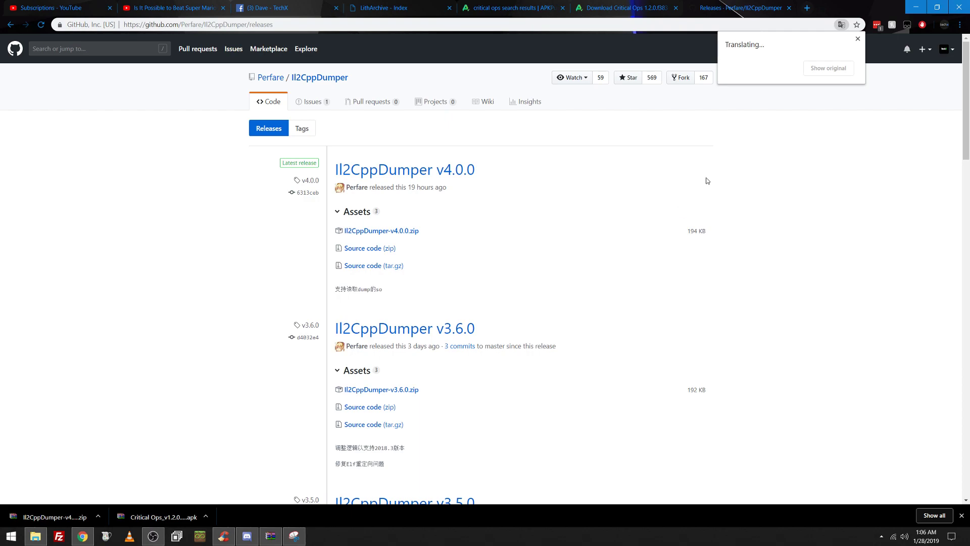
click(857, 39)
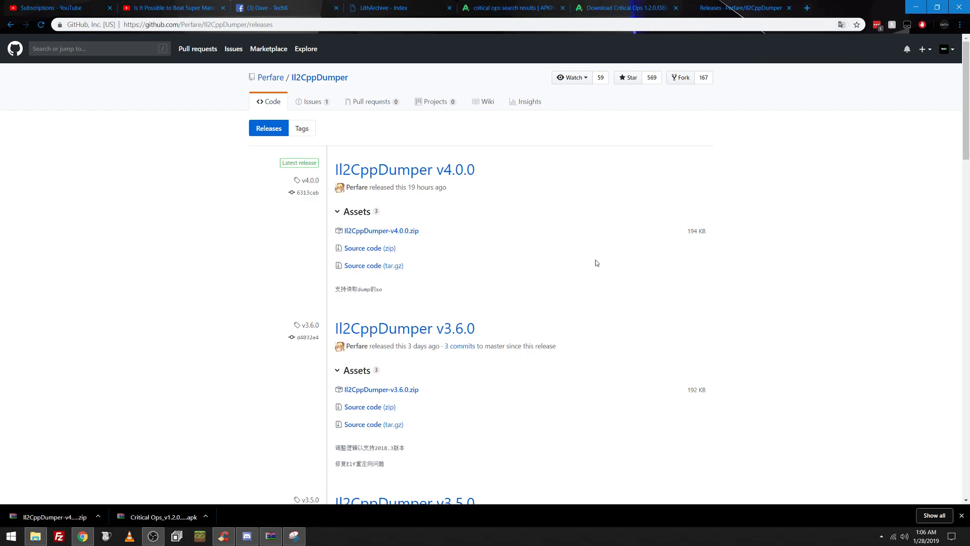
mouse_move(381, 230)
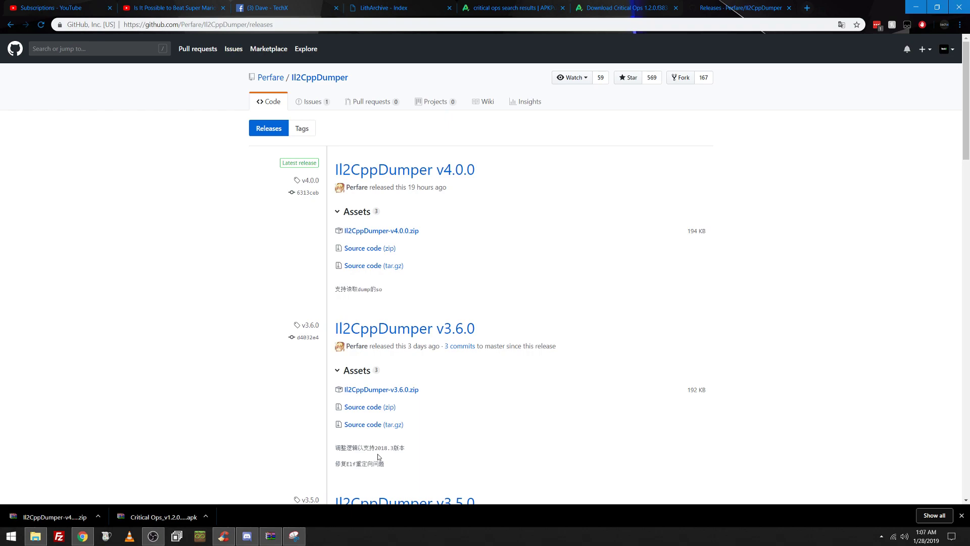
mouse_move(210, 403)
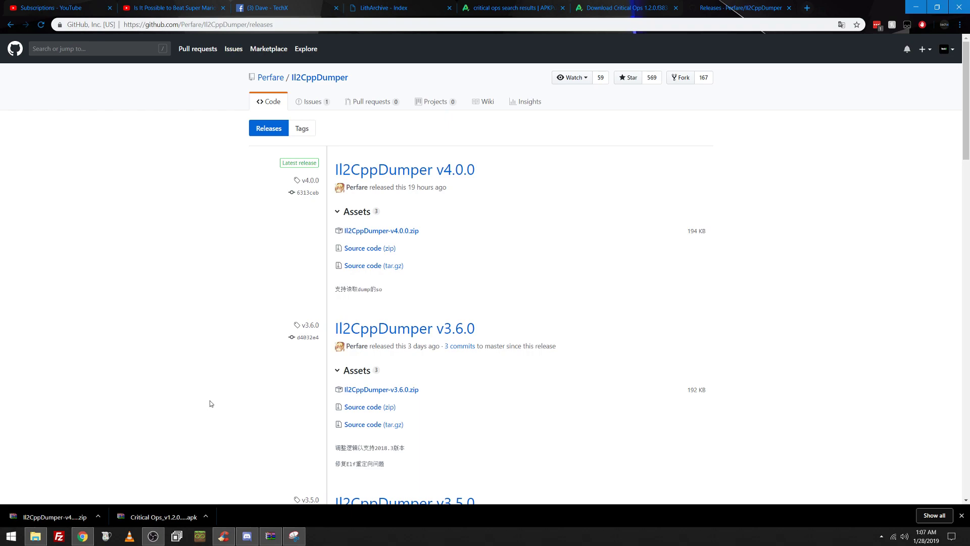
mouse_move(183, 496)
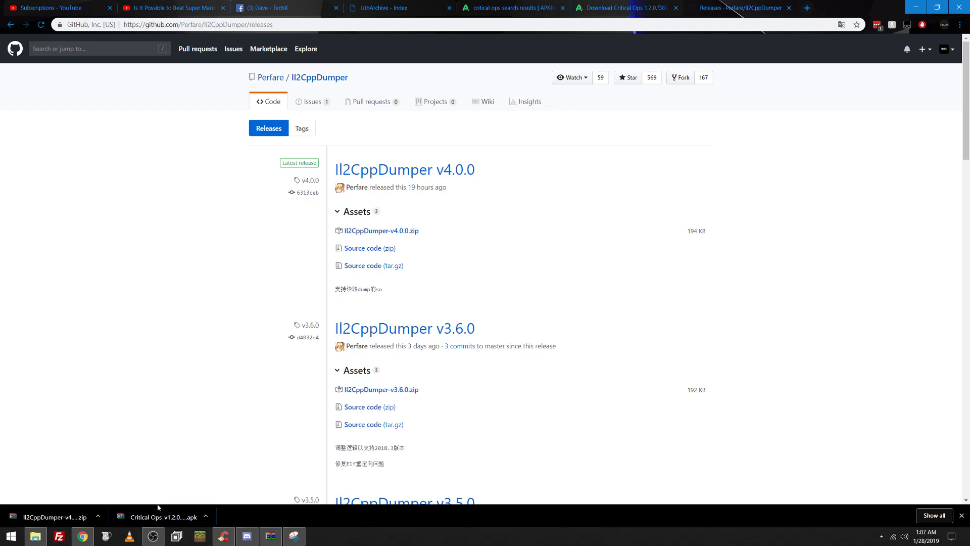
mouse_move(210, 368)
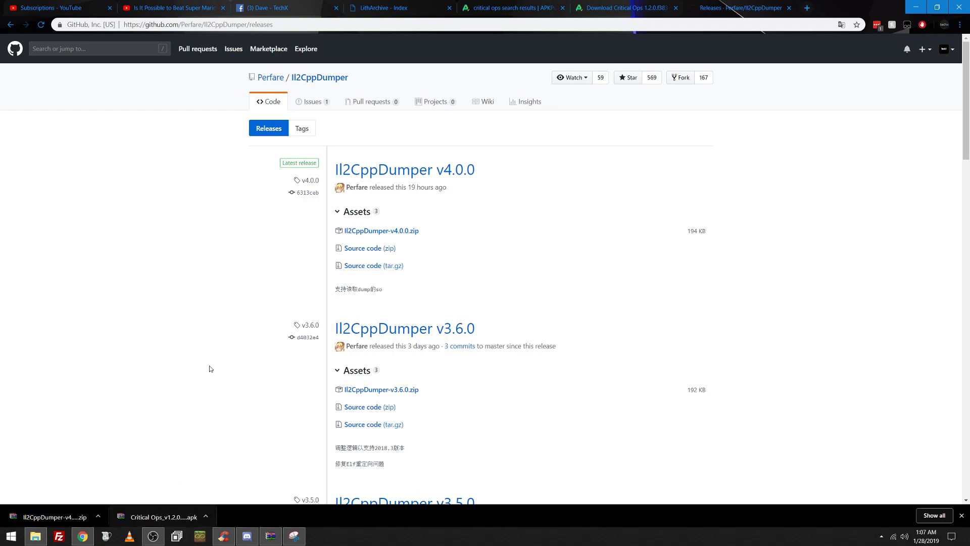
mouse_move(545, 276)
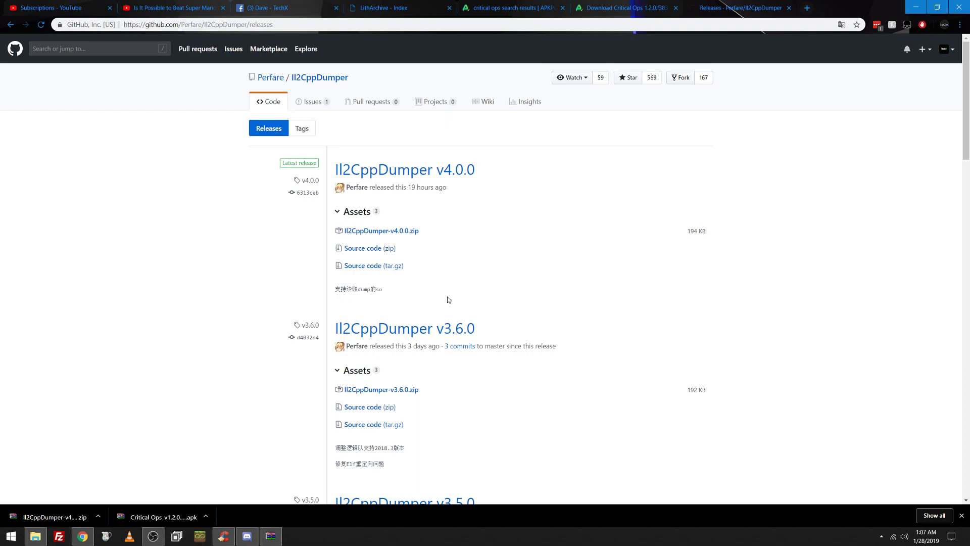
mouse_move(555, 259)
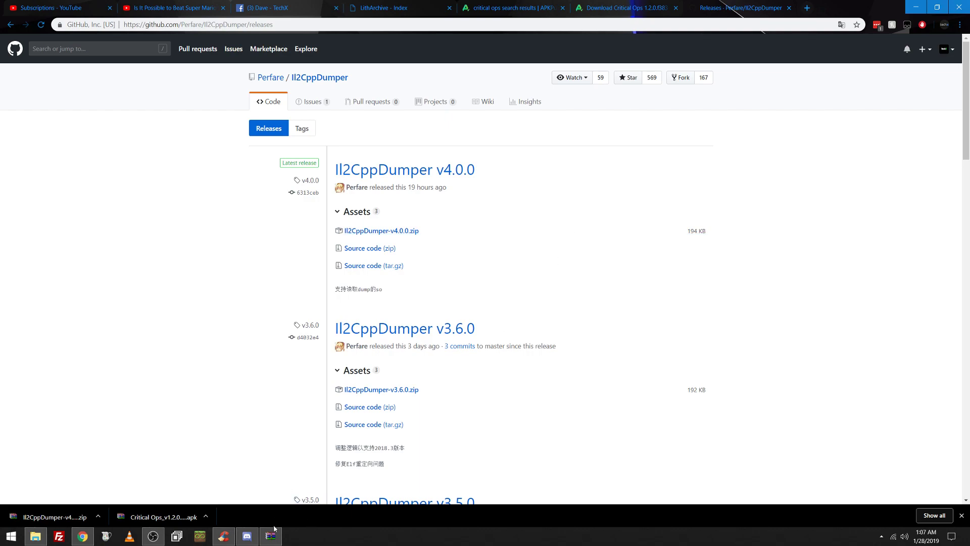
click(162, 517)
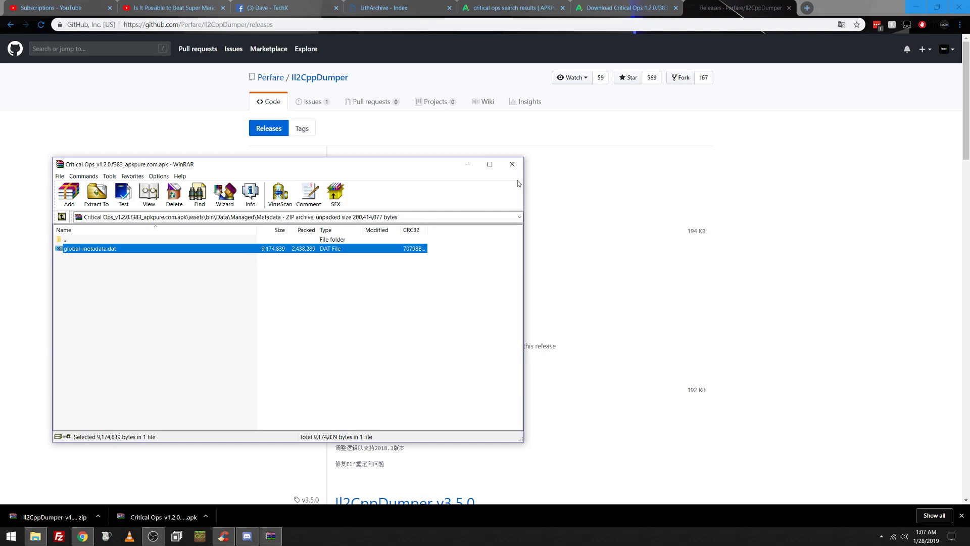
click(511, 164)
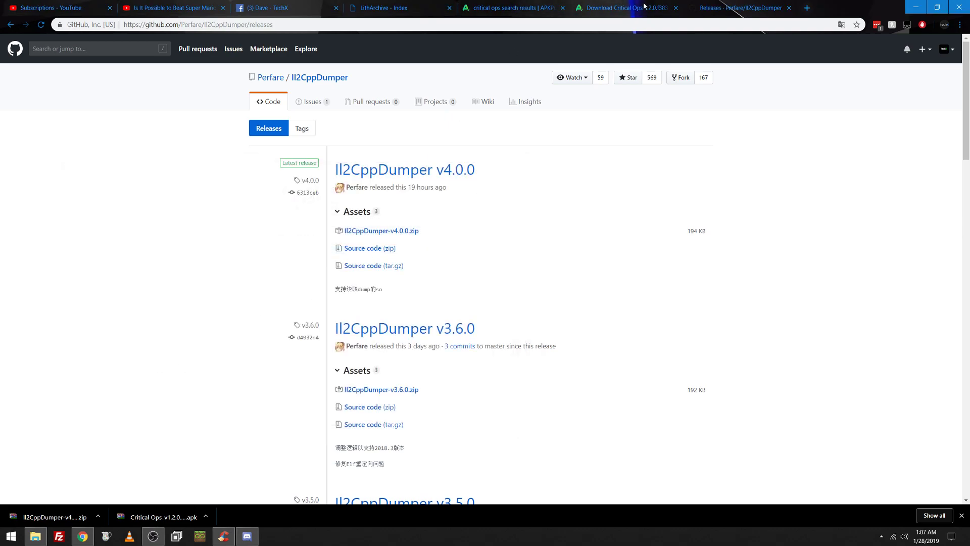
Close the Critical Ops download page and return to the APKPure search results.
click(675, 7)
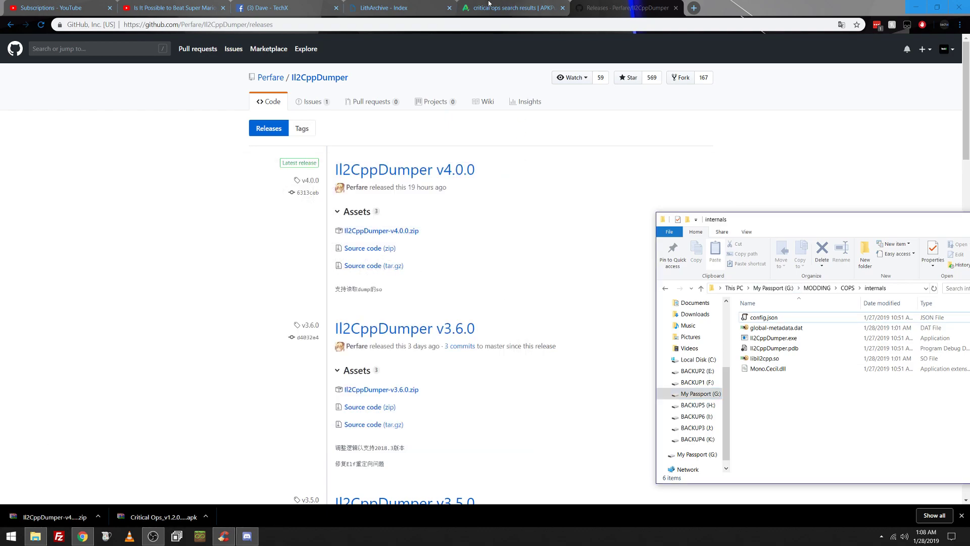
click(508, 7)
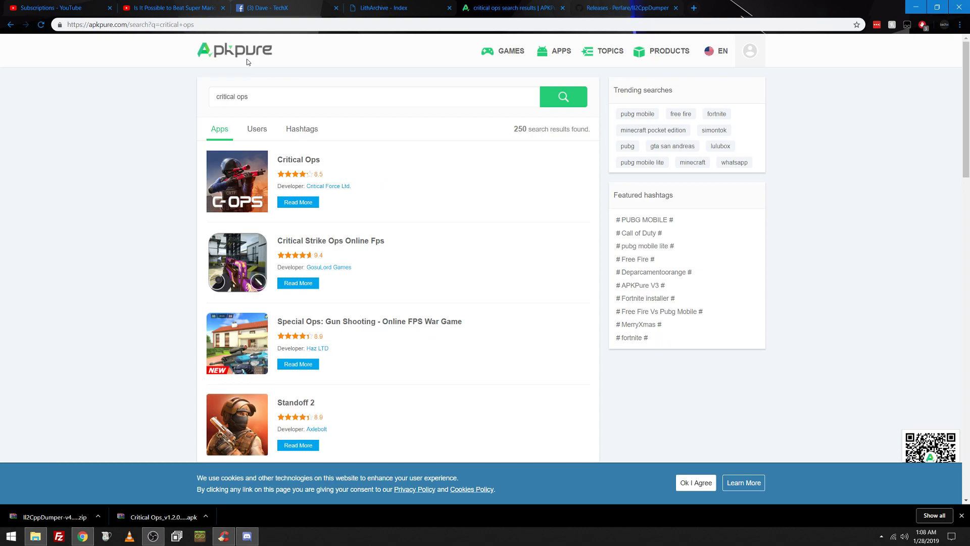
mouse_move(297, 202)
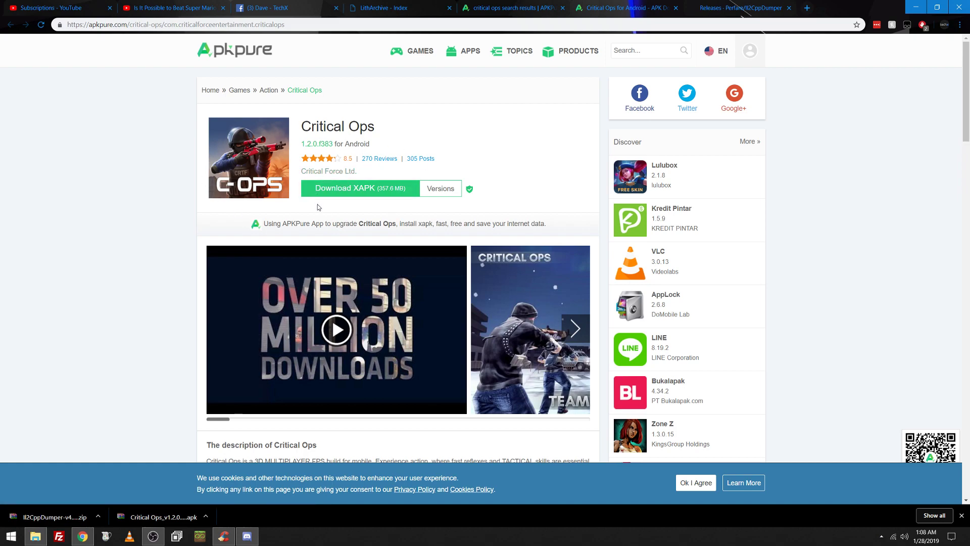
Show Critical Ops' previous versions on APKPure, then bring up the COPS folder.
click(440, 188)
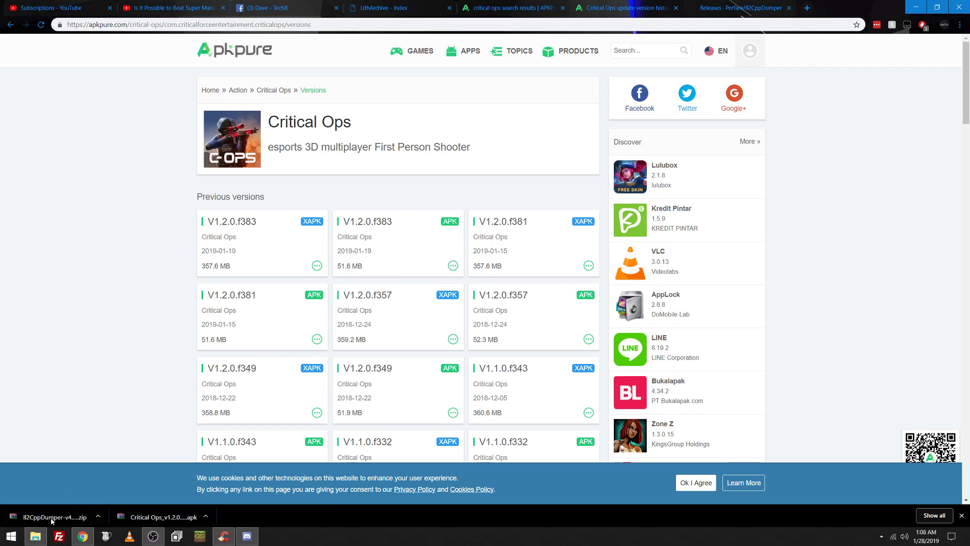
click(35, 536)
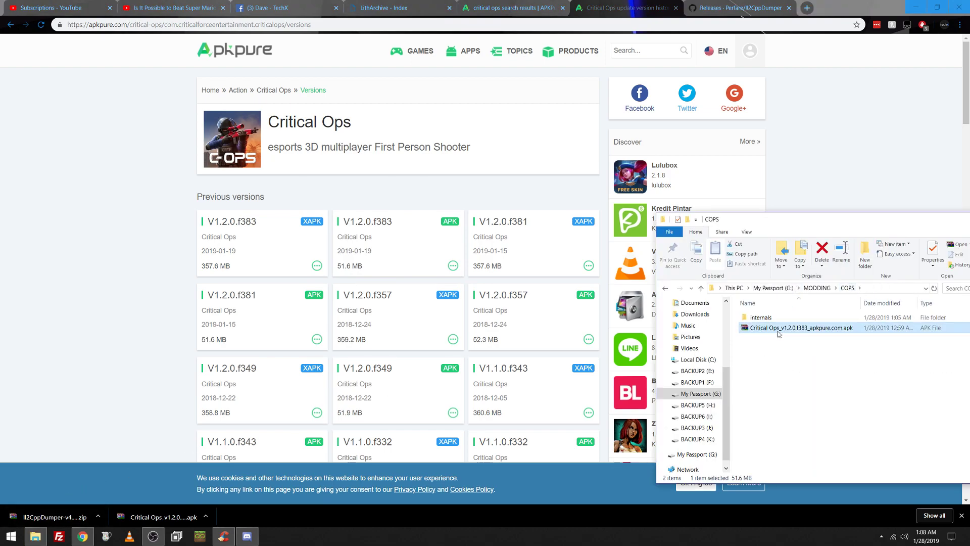
Open the Critical Ops APK in WinRAR and delete its lib/x86 folder.
double_click(797, 327)
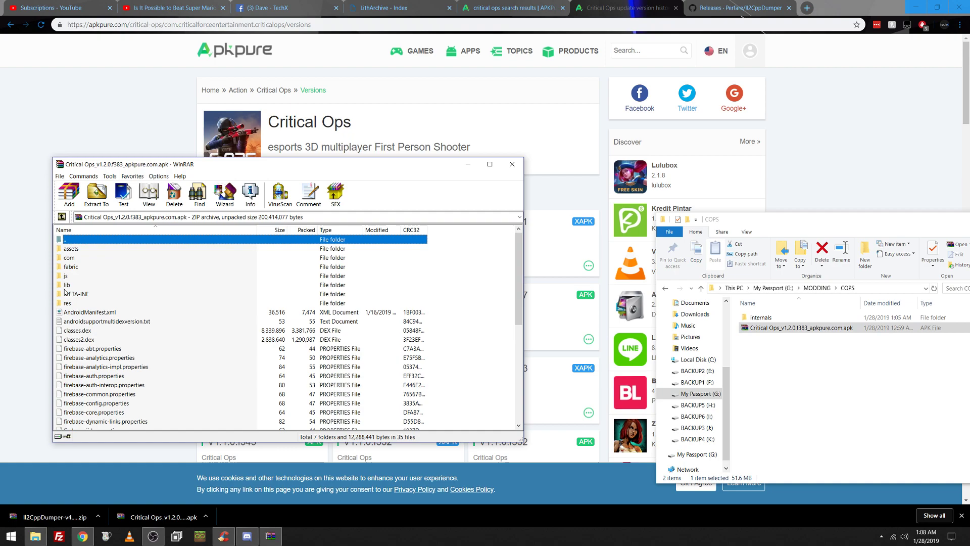
double_click(67, 285)
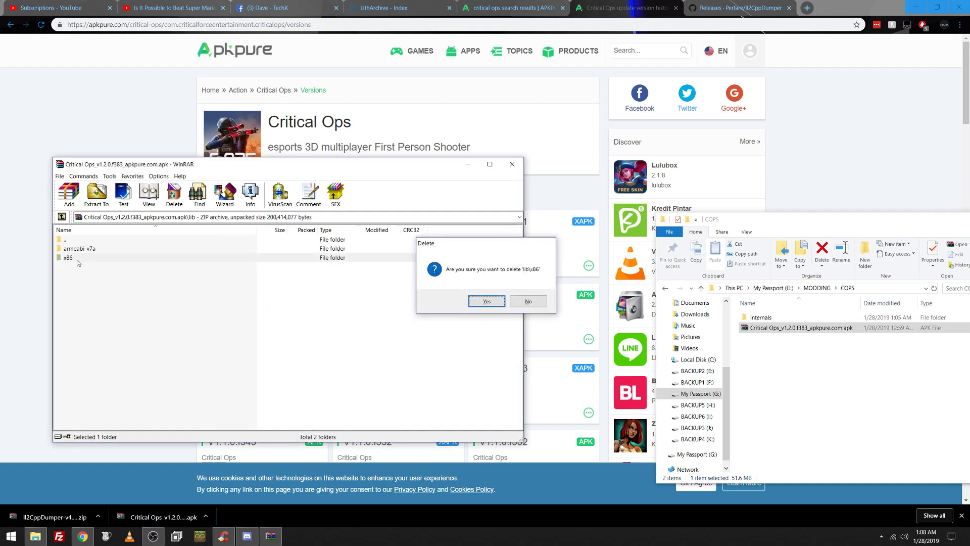
click(486, 301)
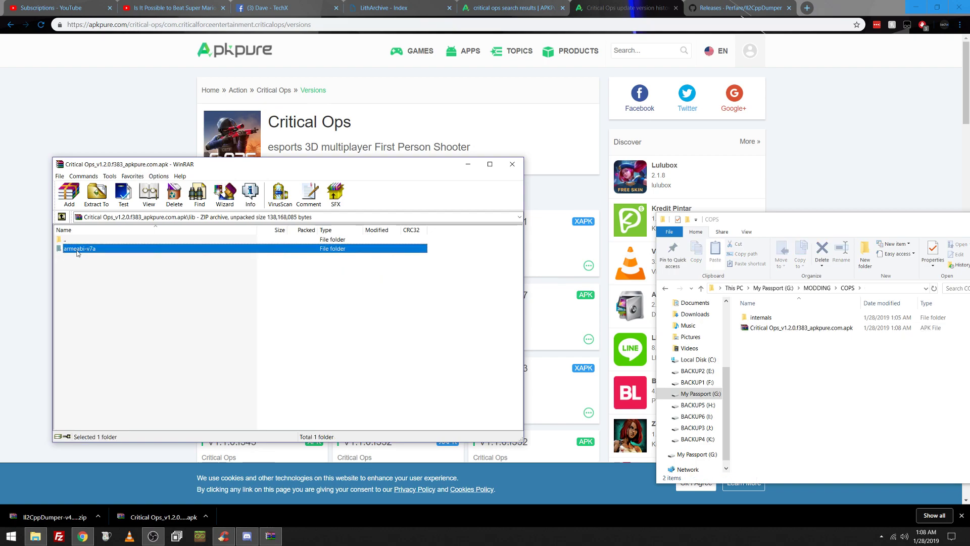
Extract libil2cpp.so from armeabi-v7a and global-metadata.dat from Metadata into internals.
double_click(79, 249)
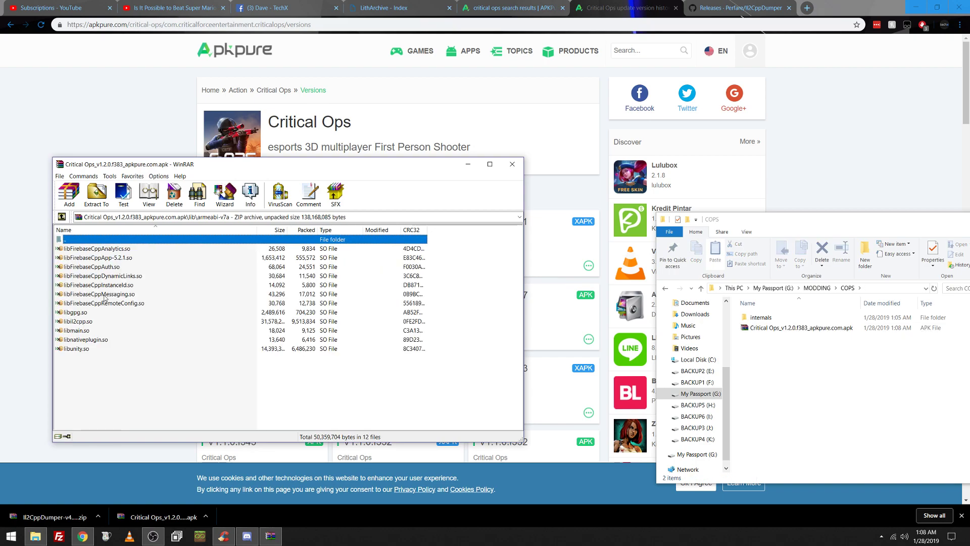
click(77, 322)
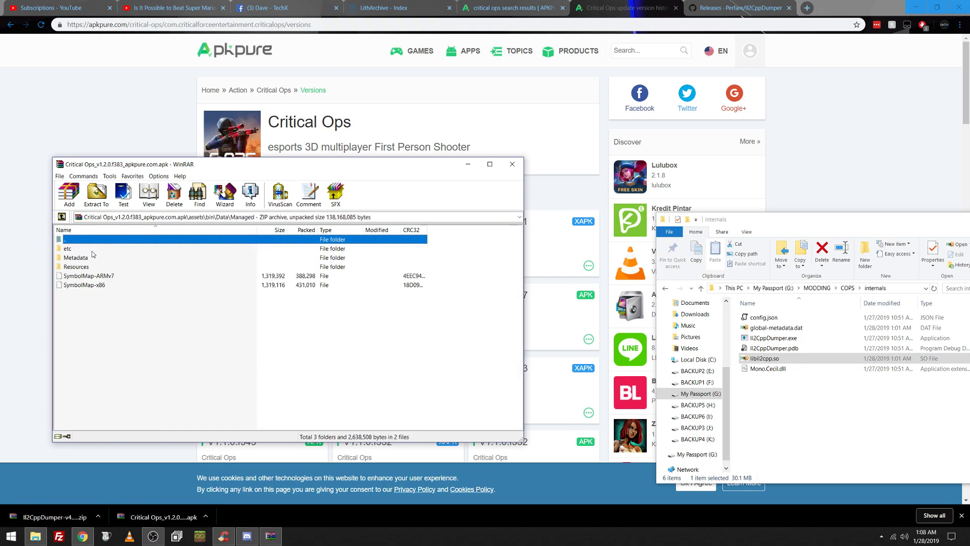
double_click(75, 258)
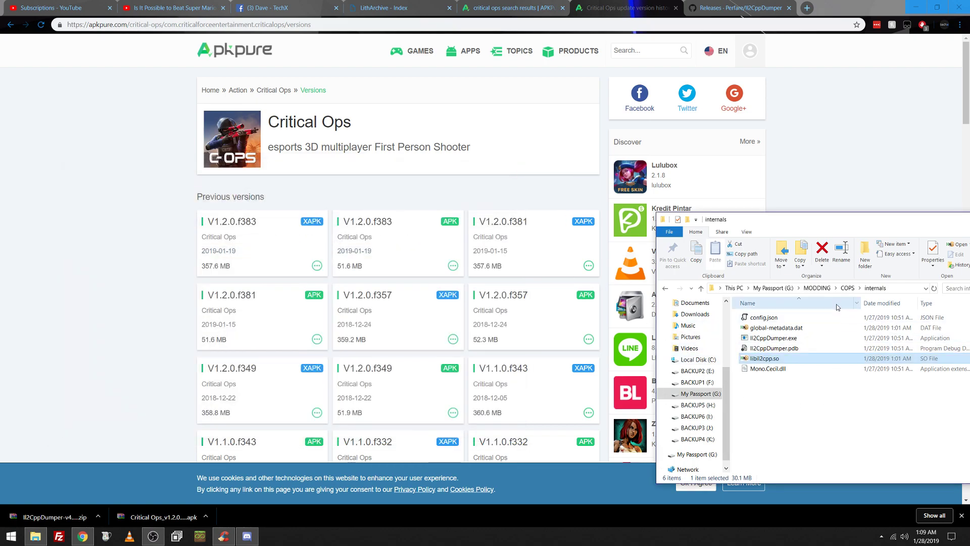
Launch Il2CppDumper on libil2cpp.so and answer 1 at the Unity version prompt.
double_click(770, 337)
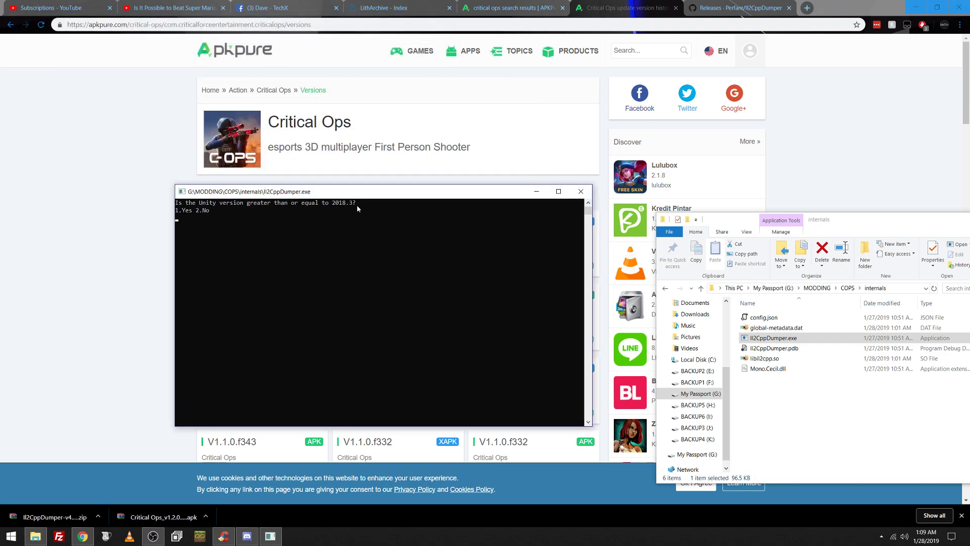
mouse_move(352, 249)
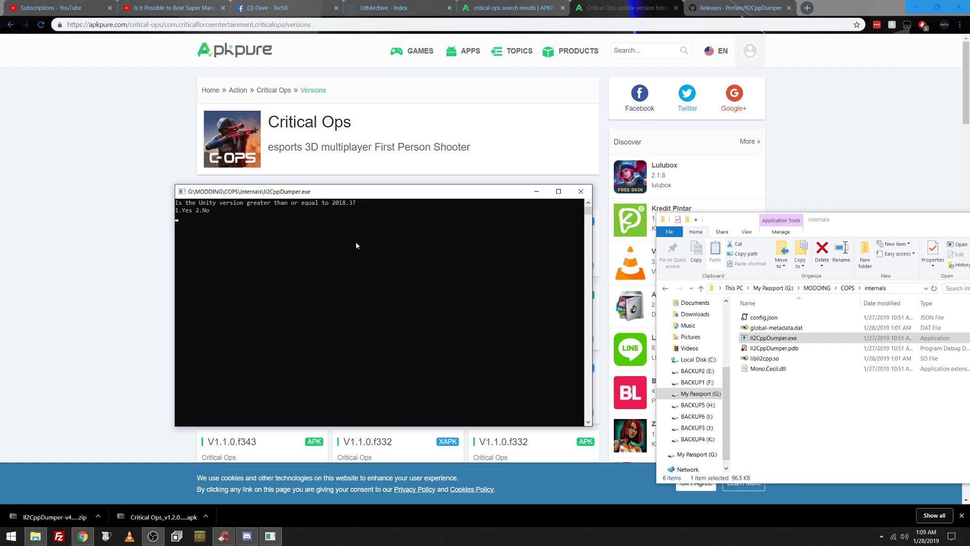
text(1)
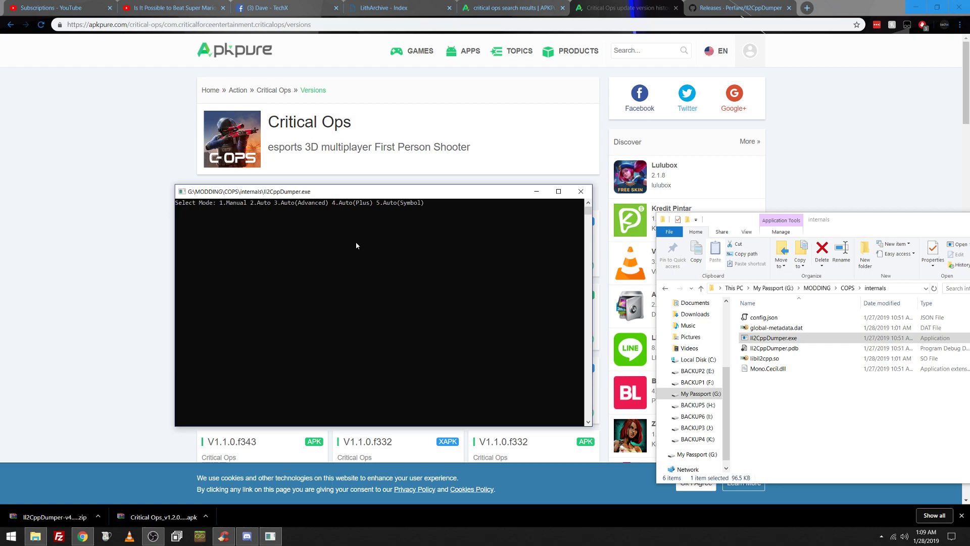
mouse_move(374, 303)
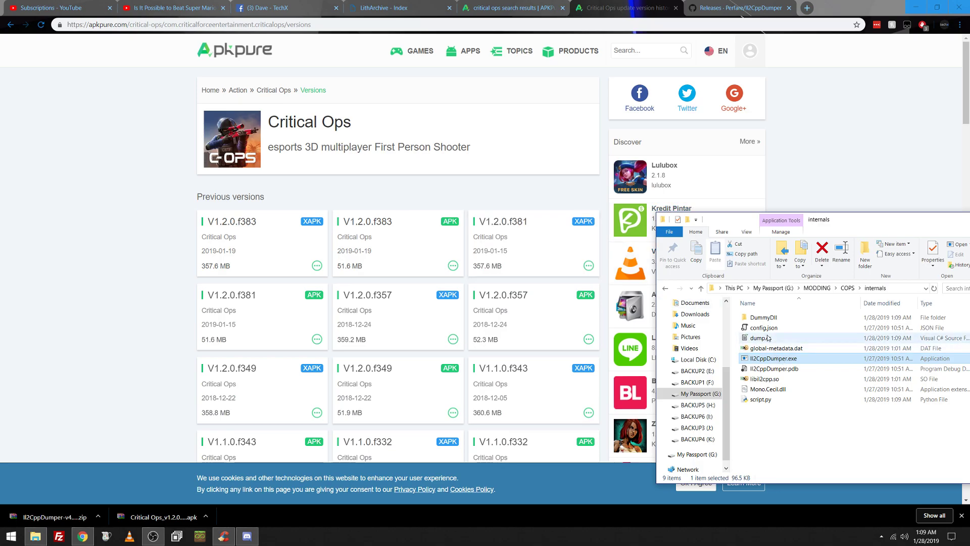
Search dump.cs in Notepad++ for get_ammo to find get_AmmoInMag at offset 0x761EC8.
double_click(760, 337)
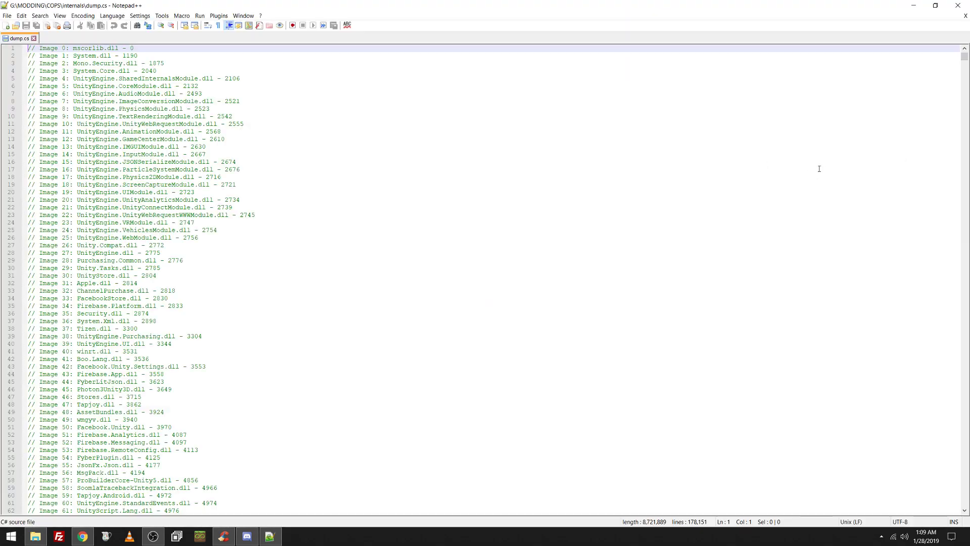
scroll(down, 3)
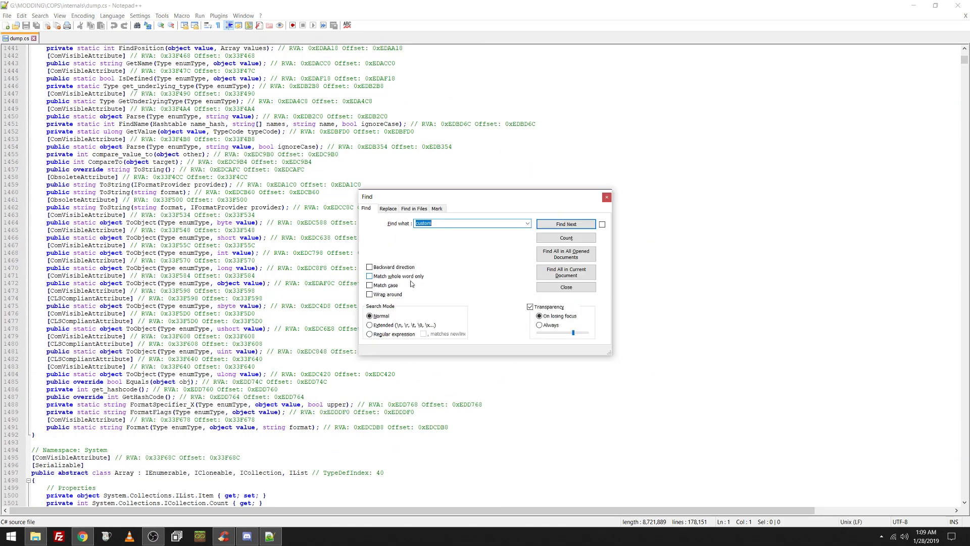
text(get_ammo)
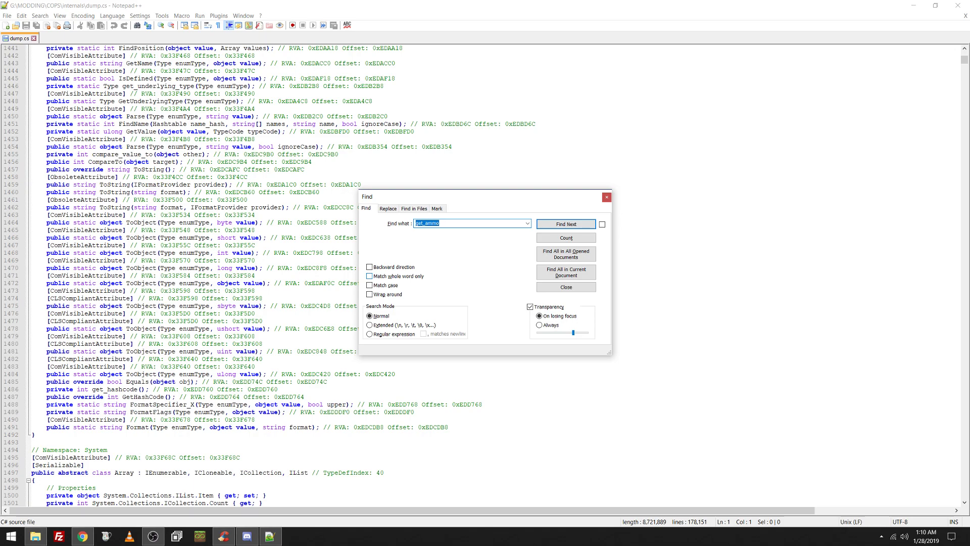
click(564, 223)
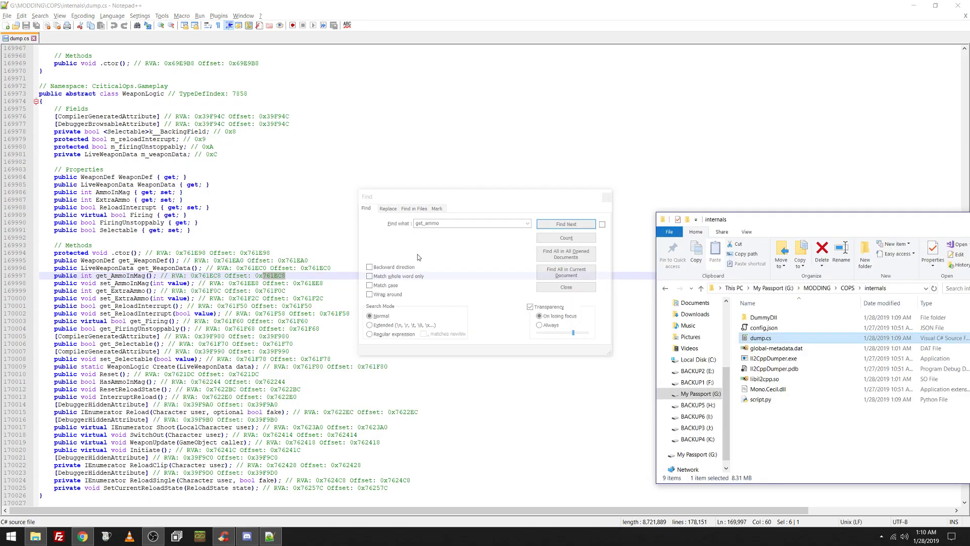
click(760, 378)
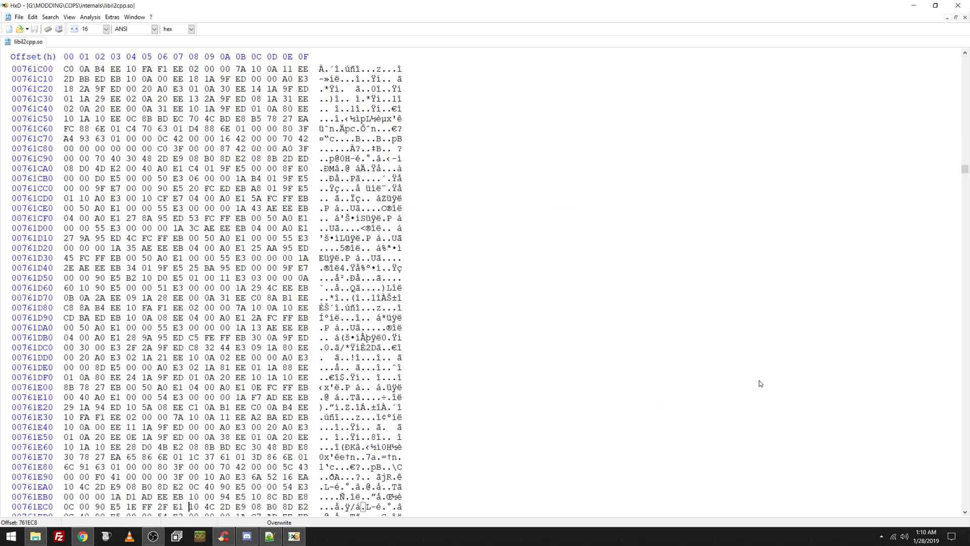
Mark the bytes of libil2cpp.so at offset 761EC8 in HxD.
scroll(down, 3)
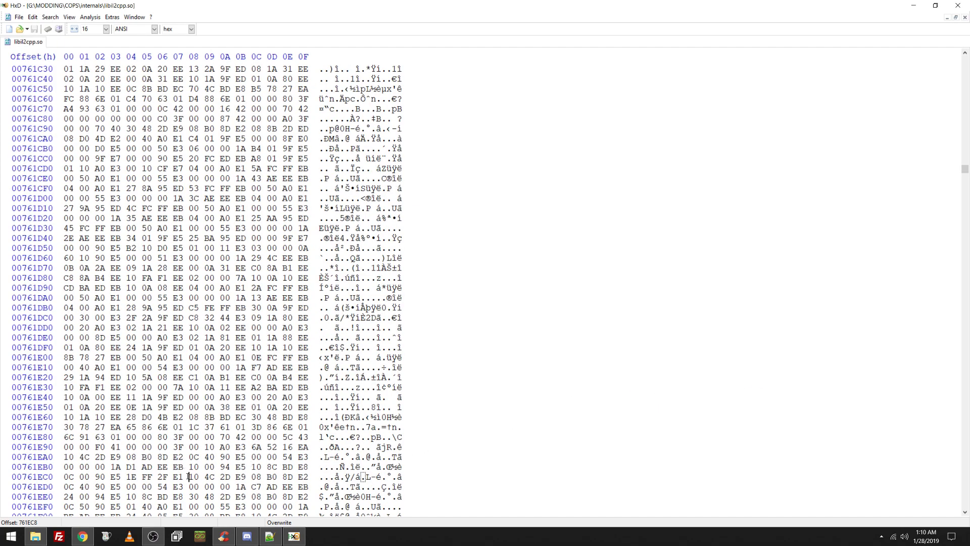
drag(188, 476, 304, 476)
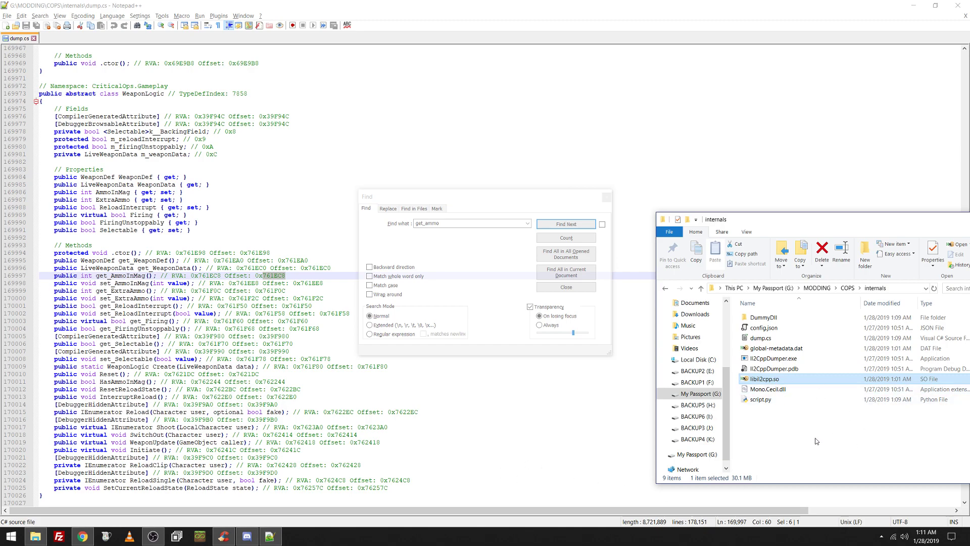
mouse_move(805, 431)
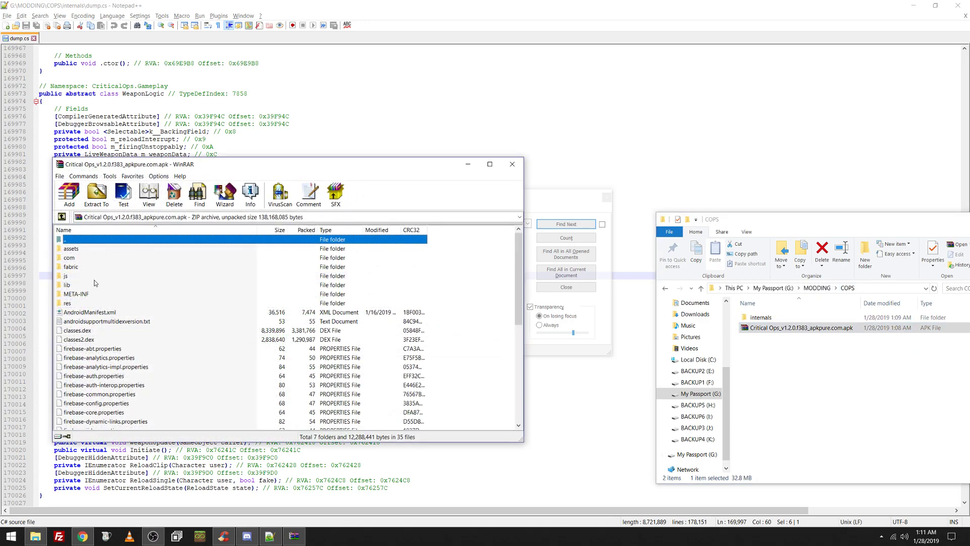
Browse the lib/armeabi-v7a libraries inside the Critical Ops APK in WinRAR.
double_click(67, 284)
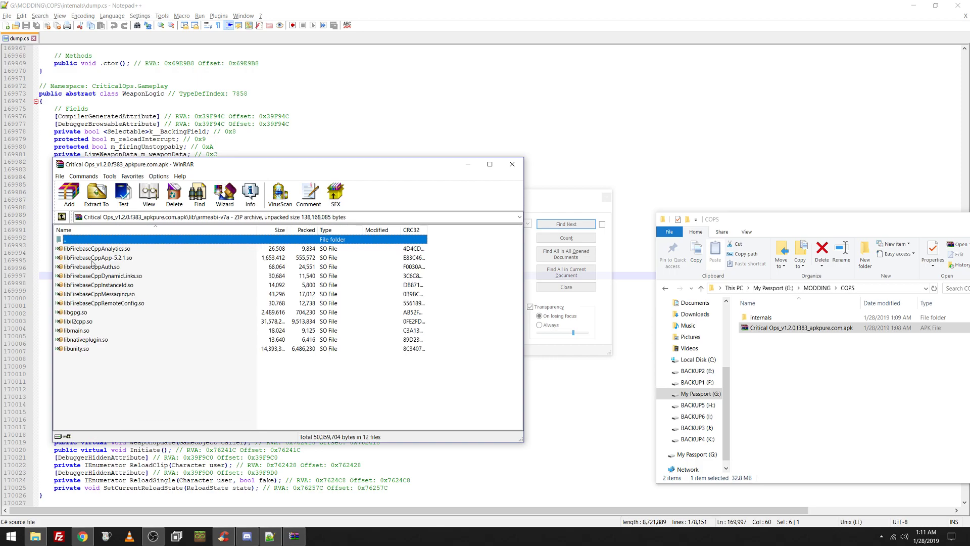
click(80, 321)
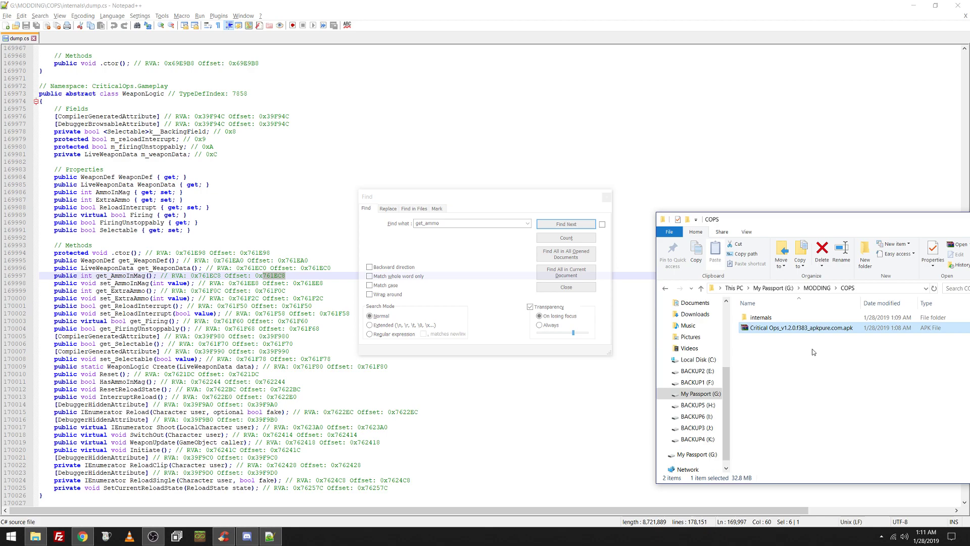
mouse_move(806, 347)
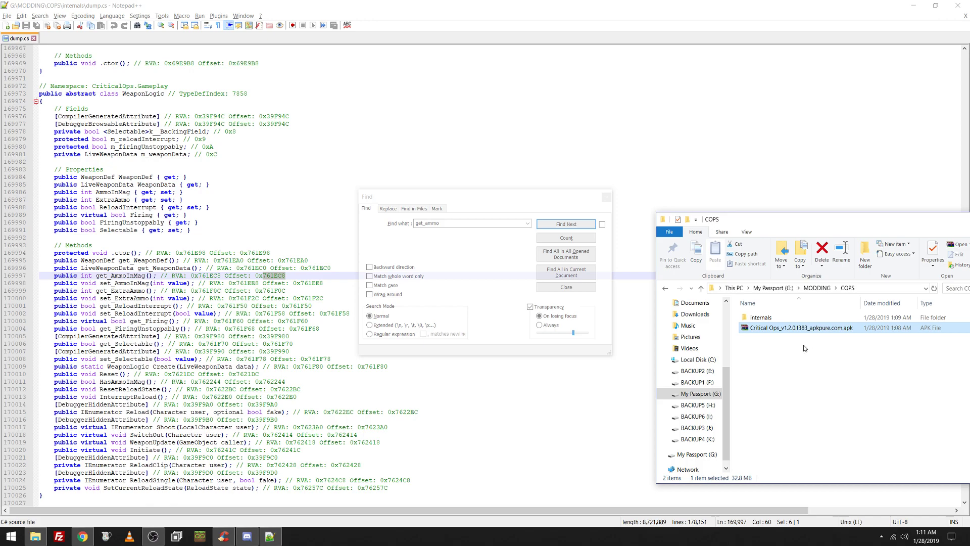
Open the APK Easy Tool folder inside MODDING on the My Passport drive.
click(564, 286)
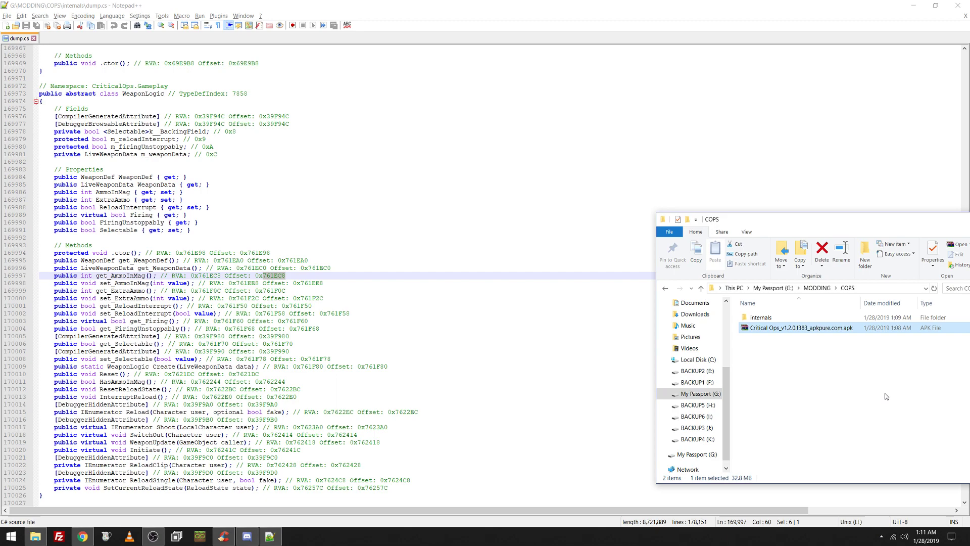
mouse_move(849, 405)
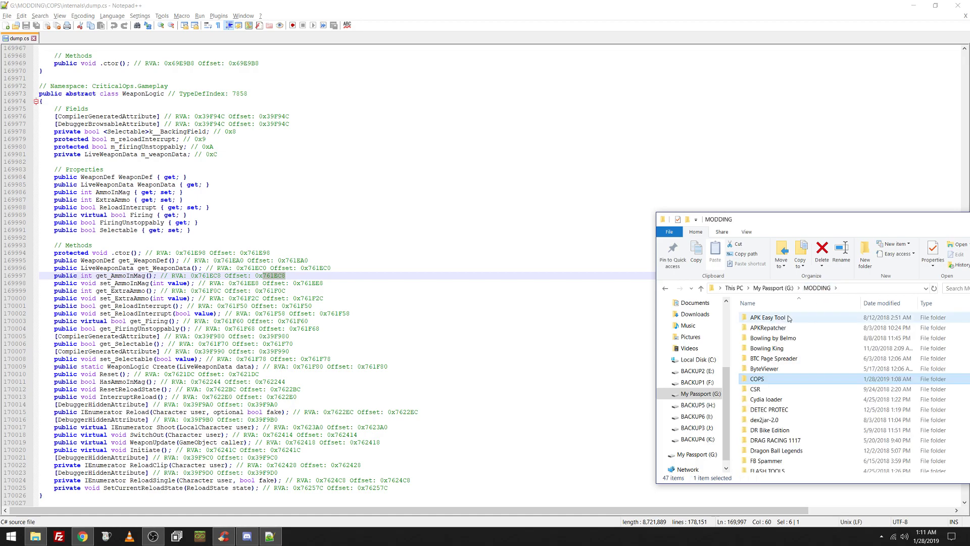
click(767, 316)
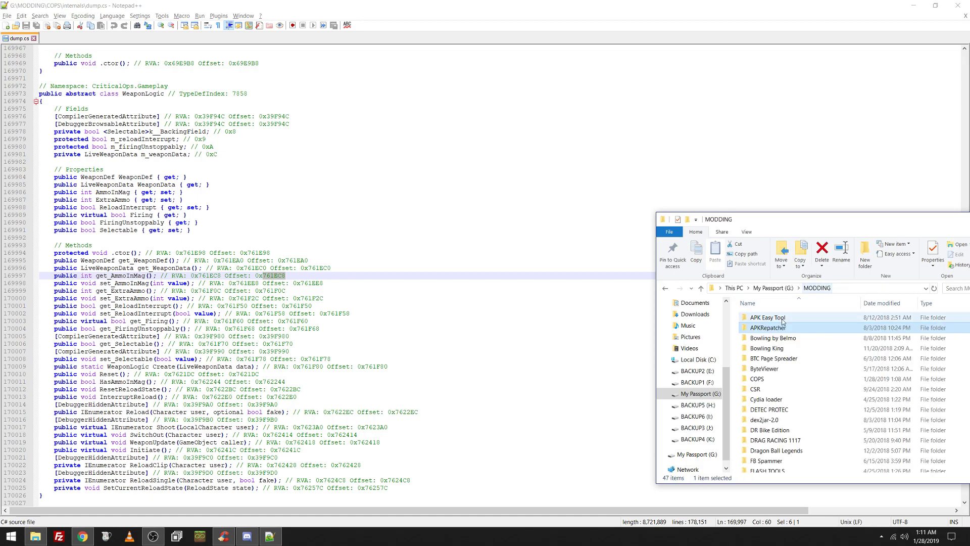
double_click(767, 317)
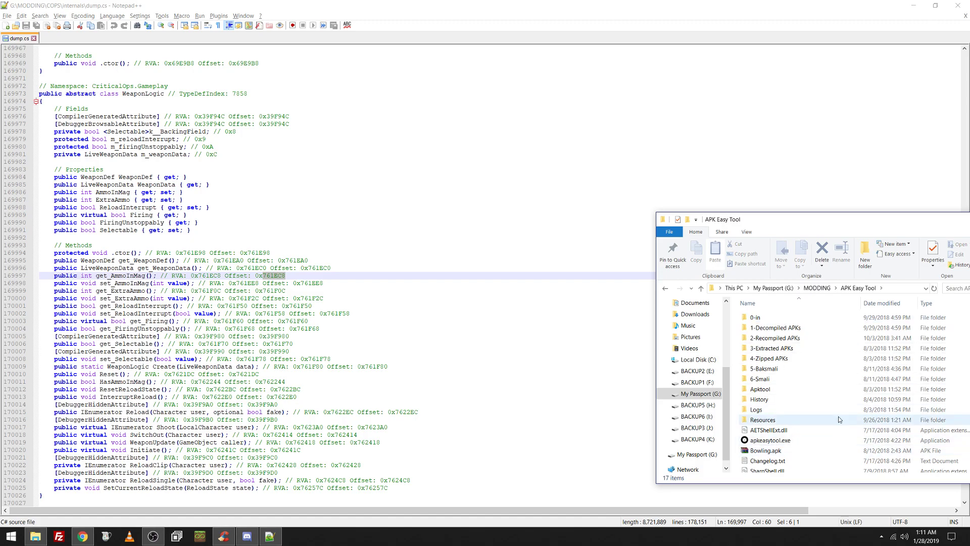